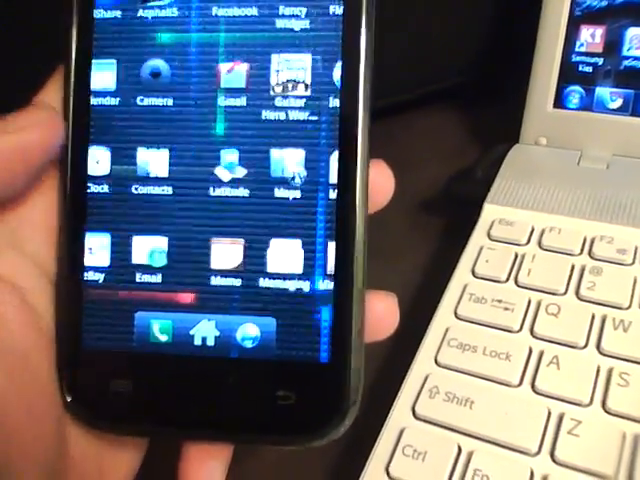
Choose Reboot into Recovery and confirm, sending the phone into ClockworkMod Recovery.
scroll("left", 3)
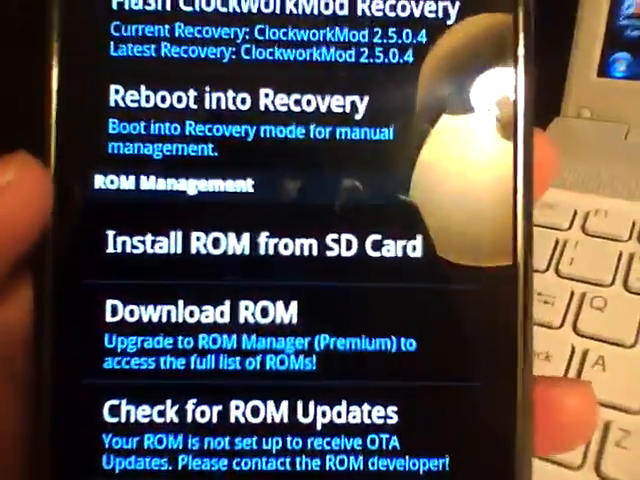
scroll("down", 3)
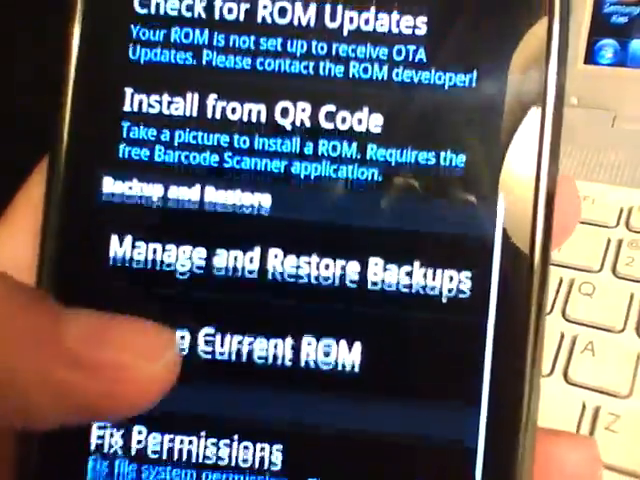
scroll("down", 3)
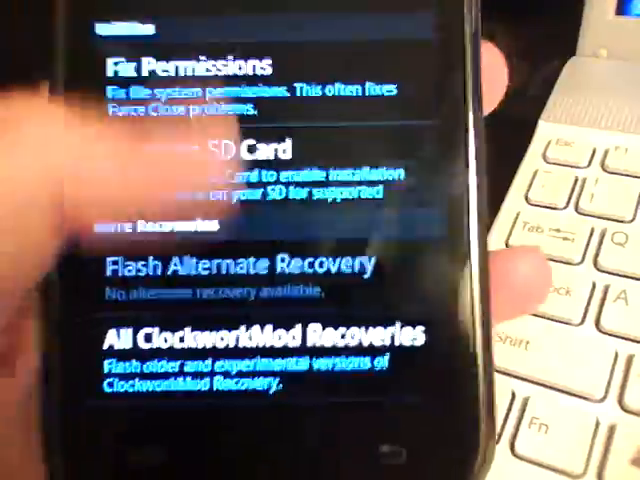
scroll("up", 3)
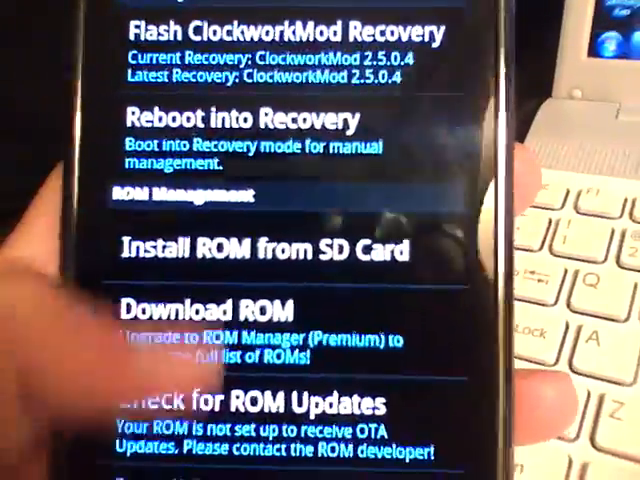
scroll("down", 3)
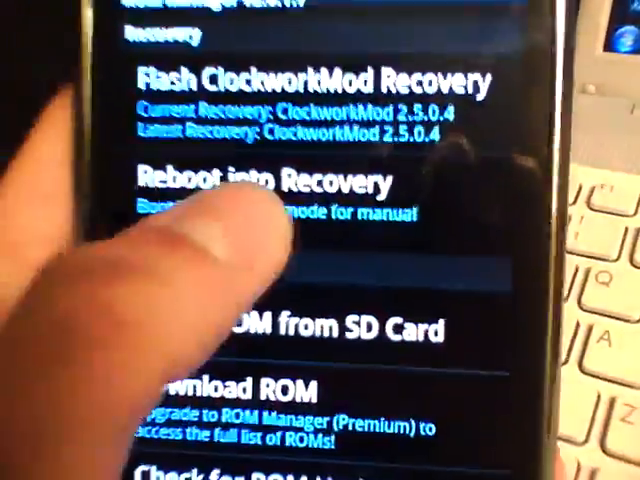
left_click(264, 184)
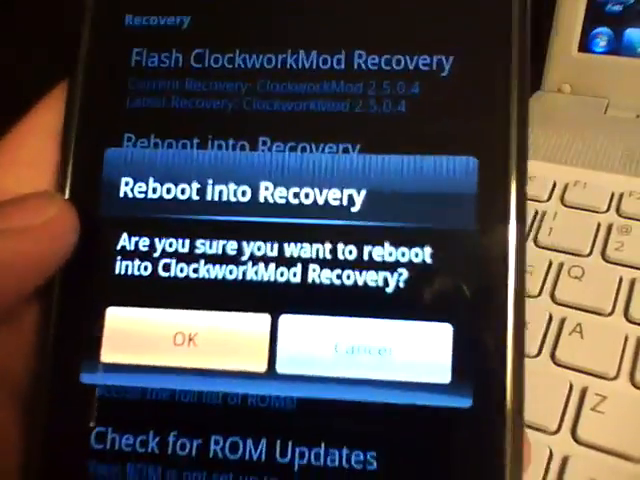
left_click(188, 340)
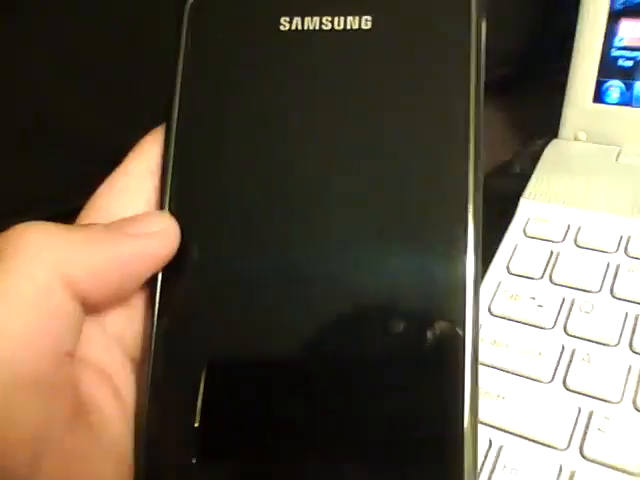